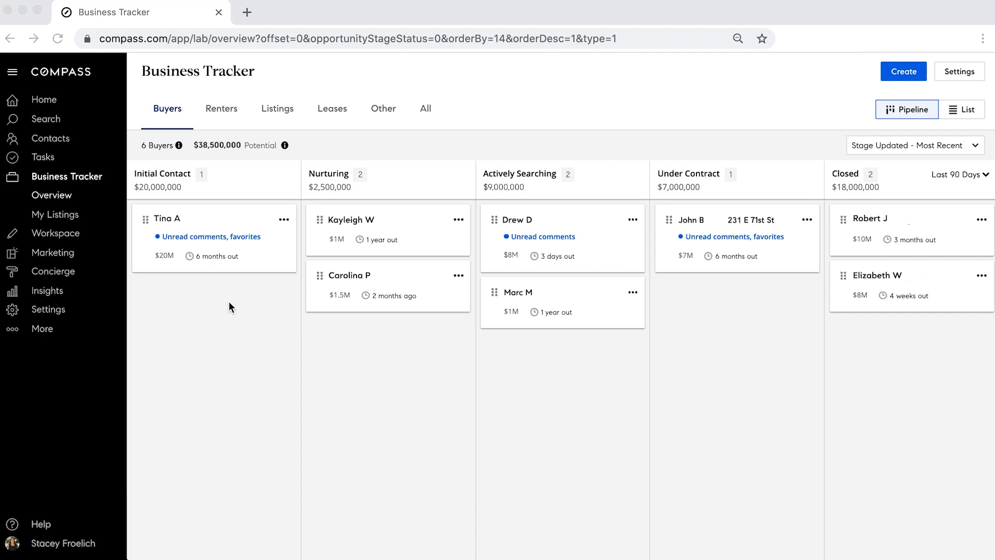
{"action": "mouse_move", "coordinate": [390, 337]}
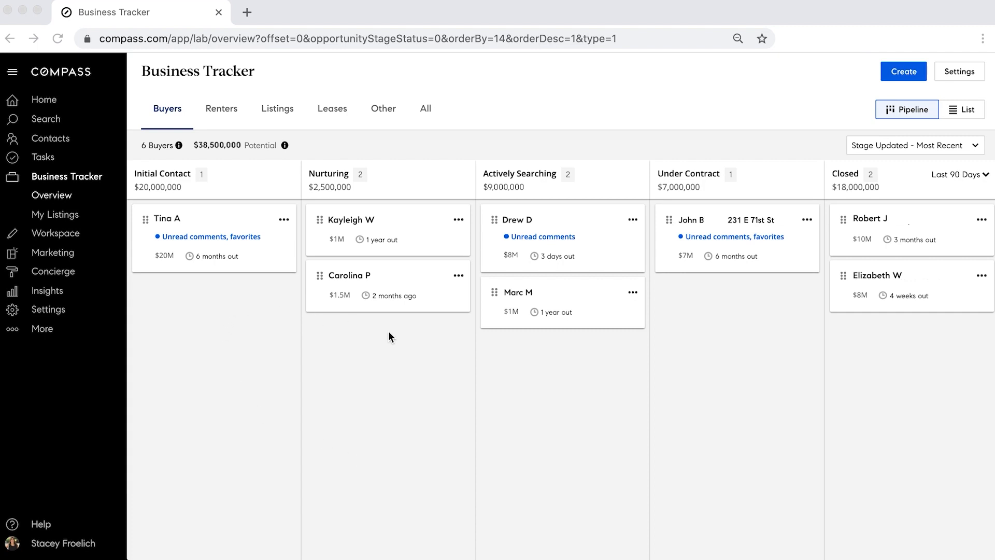
{"action": "mouse_move", "coordinate": [393, 336]}
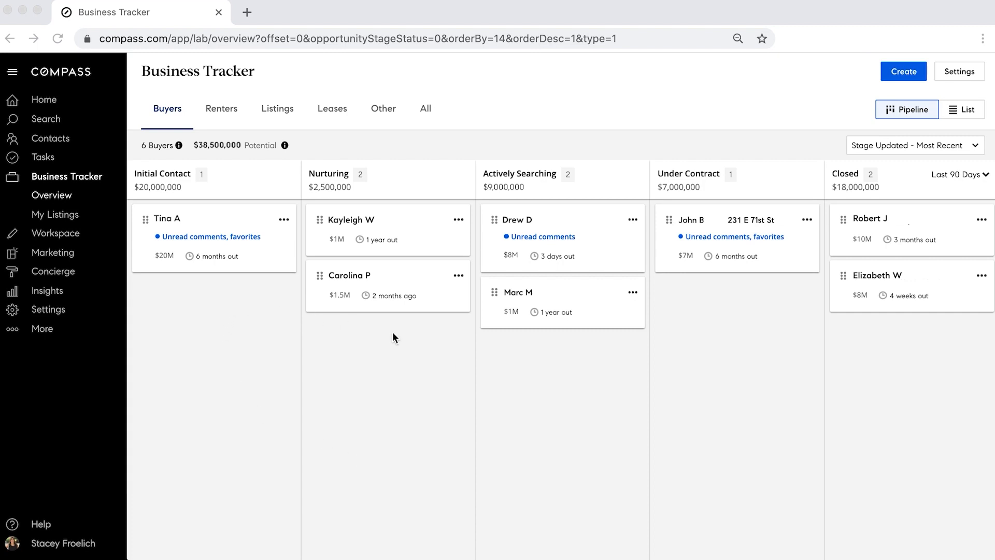
{"action": "mouse_move", "coordinate": [564, 355]}
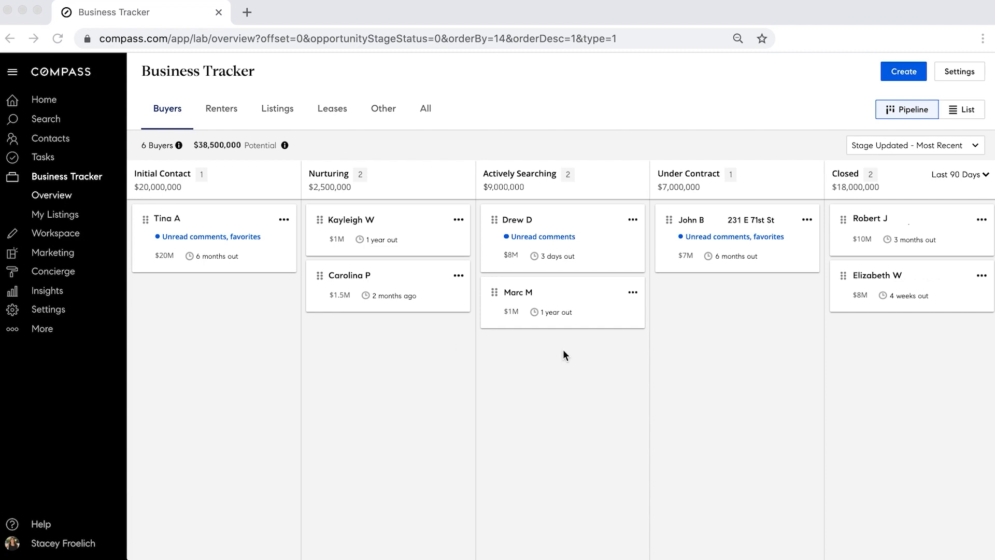
{"action": "mouse_move", "coordinate": [738, 334]}
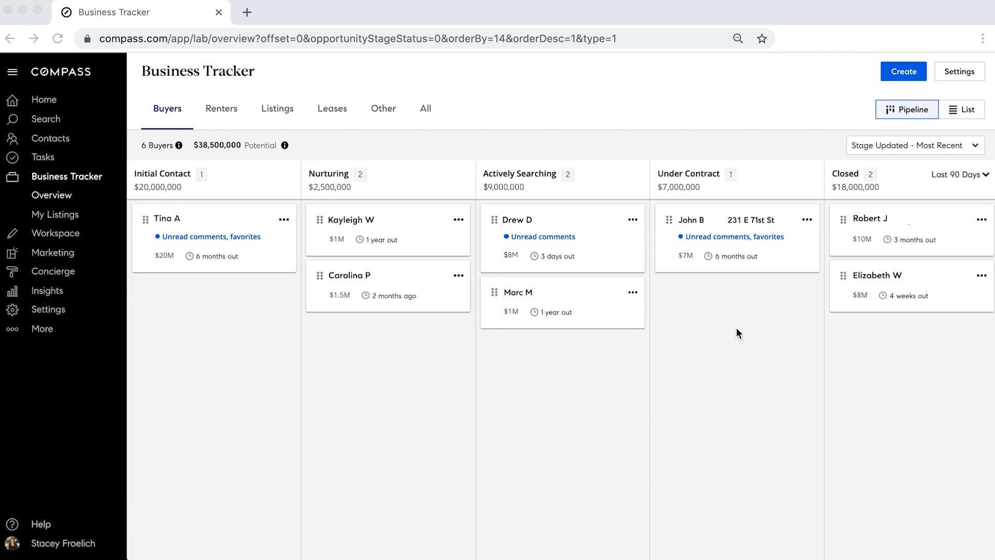
{"action": "mouse_move", "coordinate": [851, 344]}
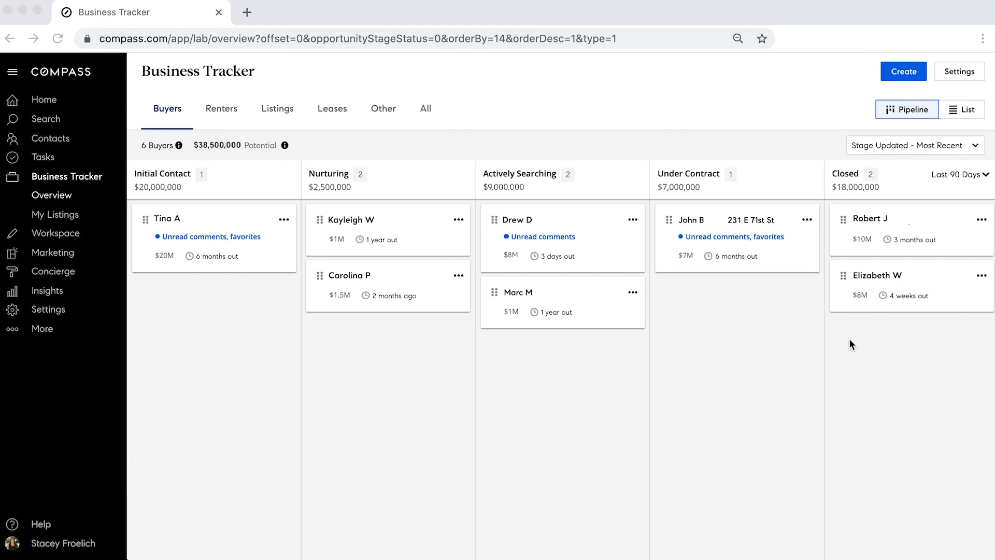
{"action": "mouse_move", "coordinate": [271, 172]}
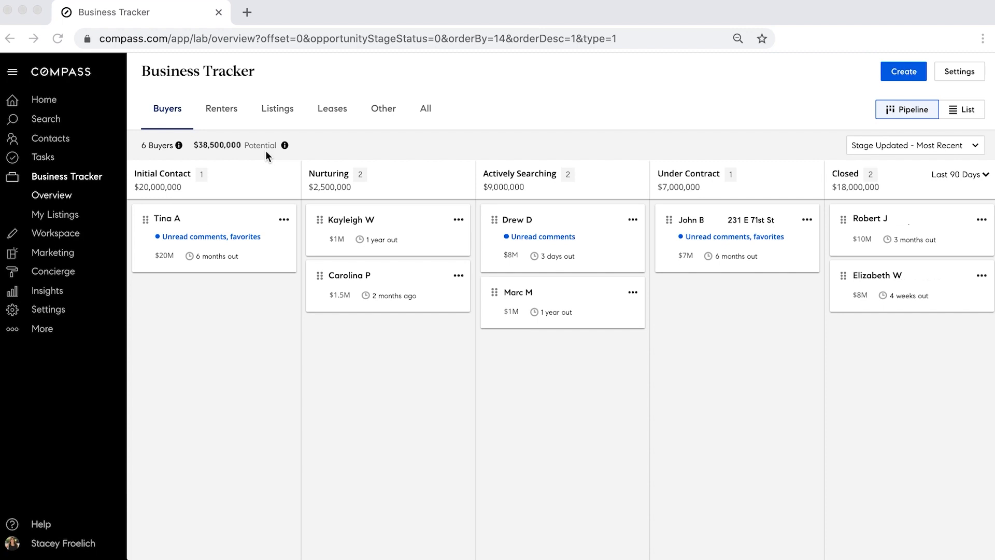
{"action": "mouse_move", "coordinate": [389, 158]}
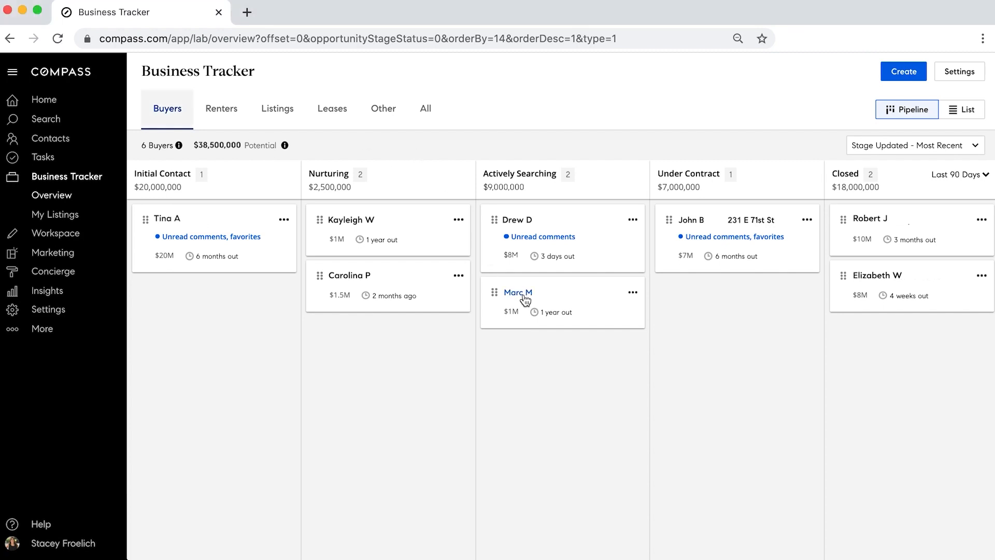
{"action": "left_click_drag", "start_coordinate": [525, 298], "coordinate": [714, 308]}
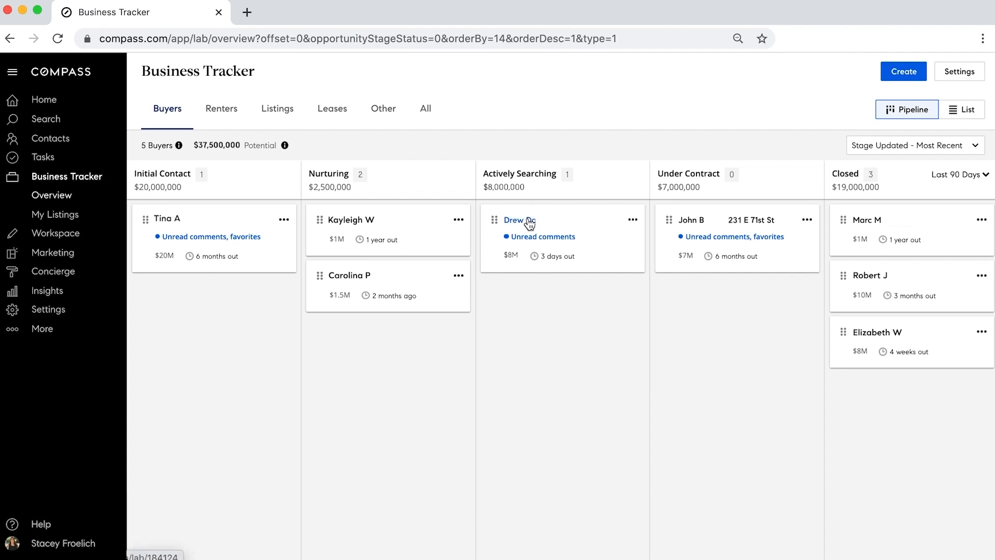
{"action": "left_click", "coordinate": [513, 219]}
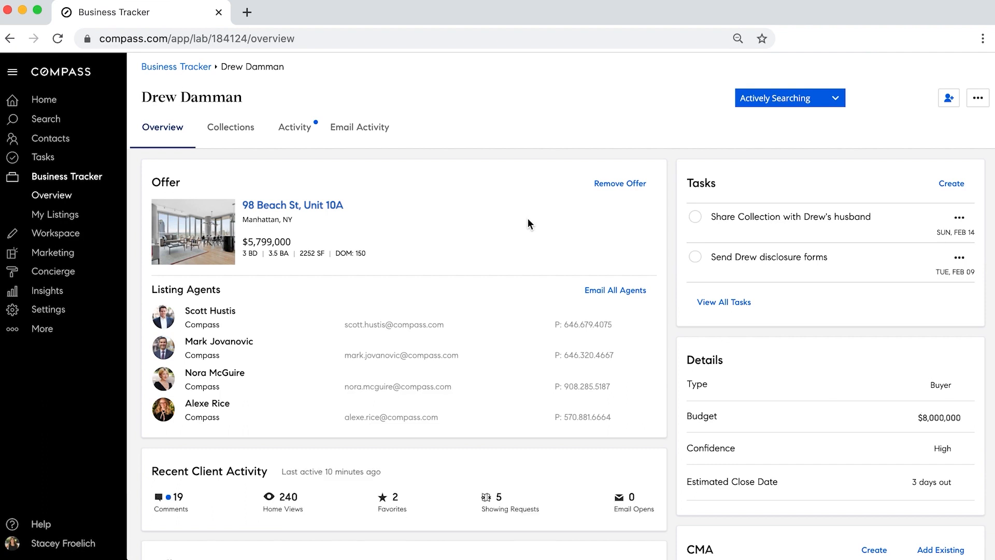
{"action": "scroll", "scroll_direction": "down", "scroll_amount": 3}
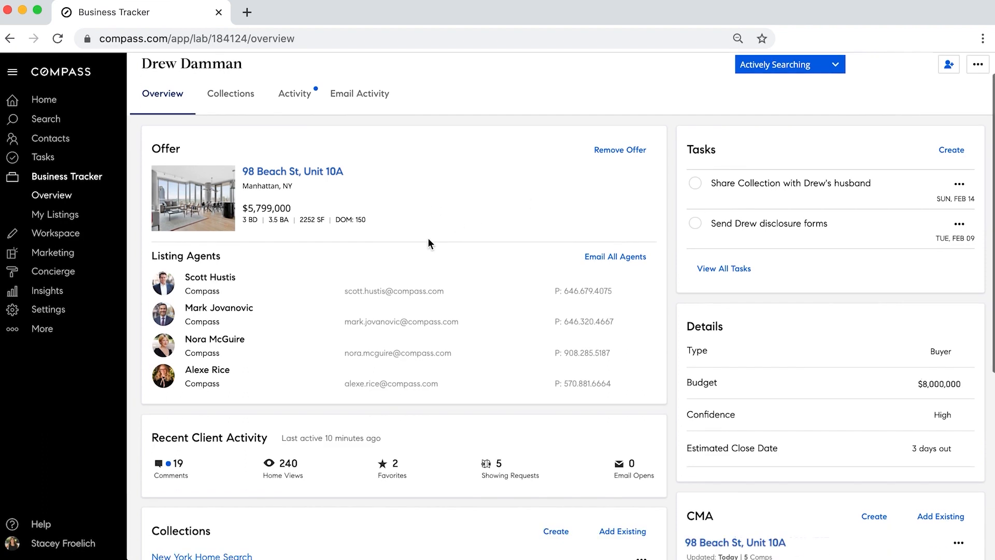
{"action": "scroll", "scroll_direction": "down", "scroll_amount": 3}
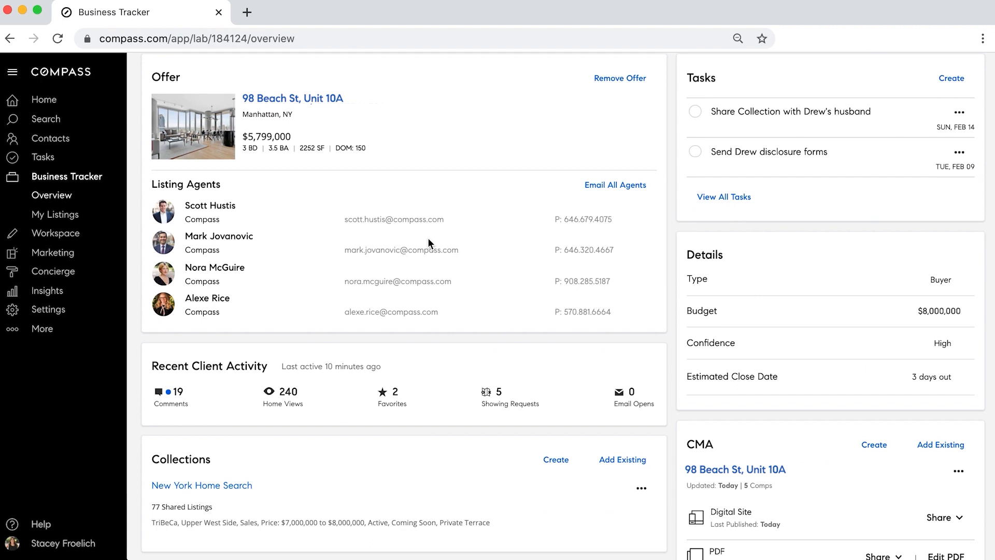
{"action": "scroll", "scroll_direction": "down", "scroll_amount": 3}
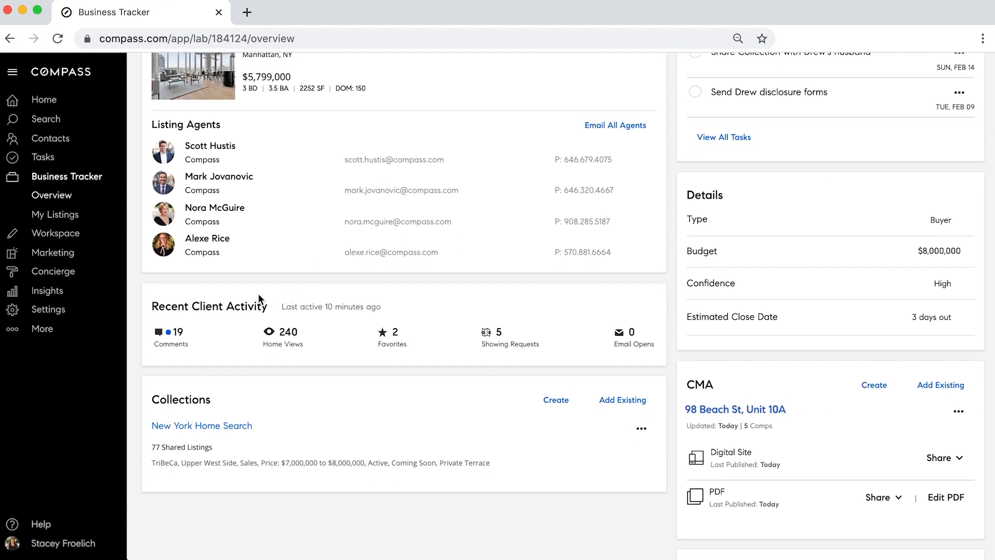
{"action": "mouse_move", "coordinate": [231, 333]}
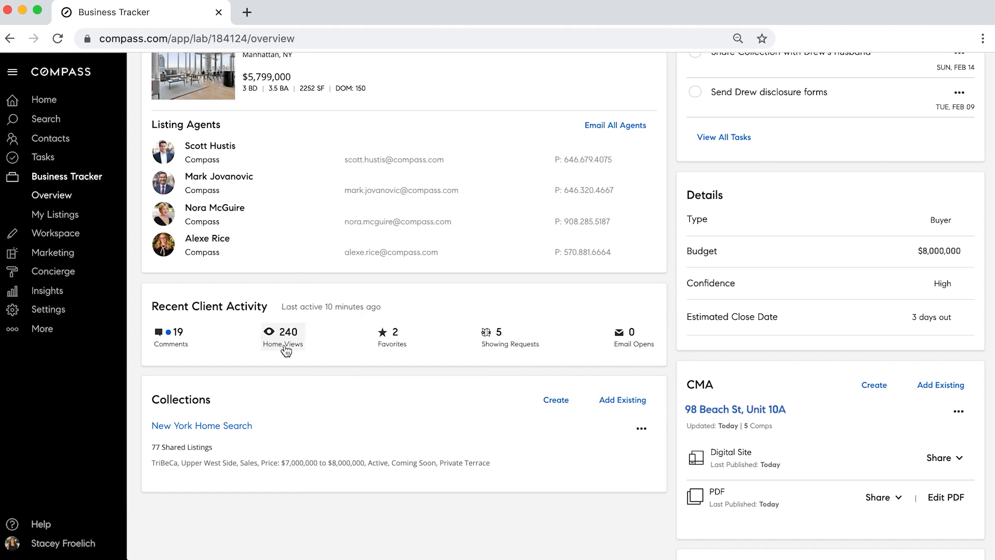
{"action": "mouse_move", "coordinate": [503, 357]}
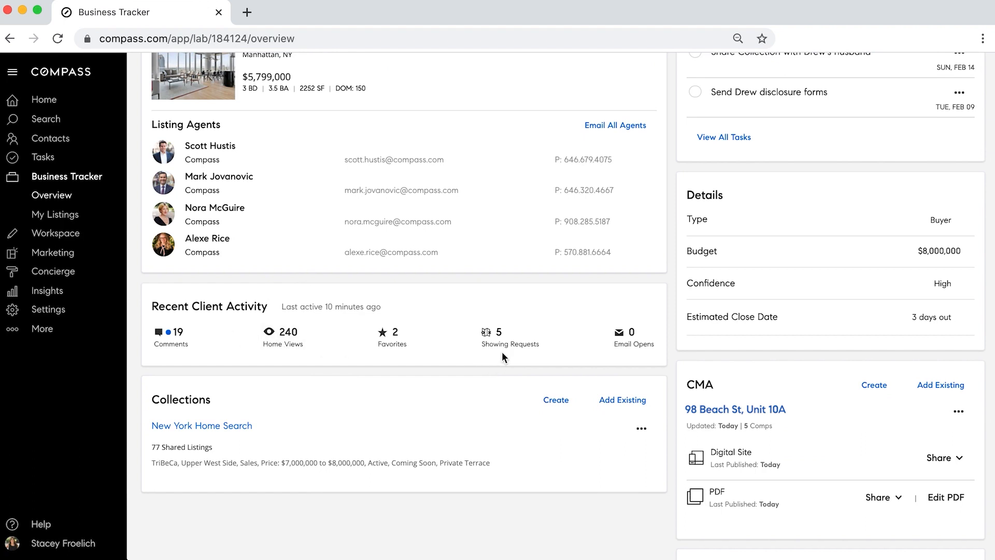
{"action": "scroll", "scroll_direction": "up", "scroll_amount": 3}
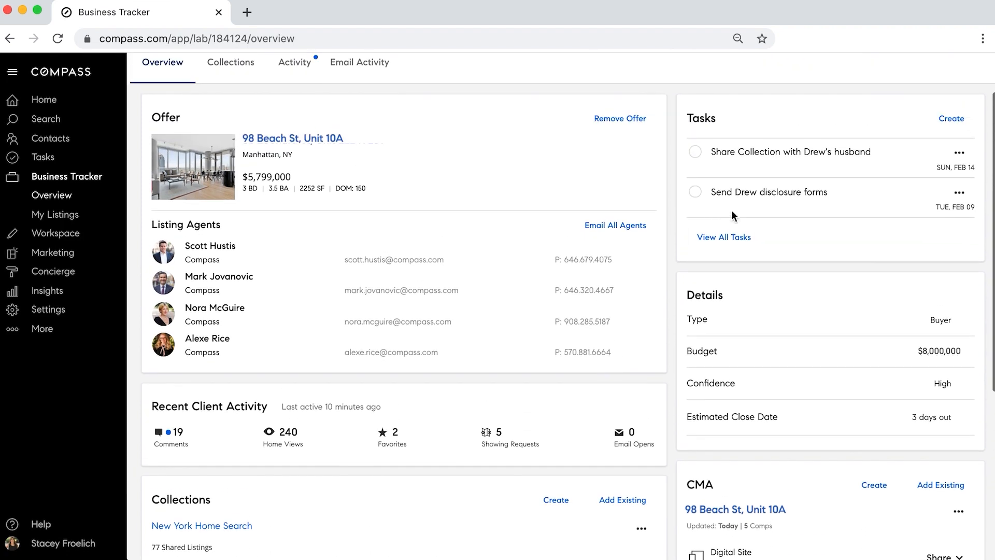
{"action": "scroll", "scroll_direction": "down", "scroll_amount": 3}
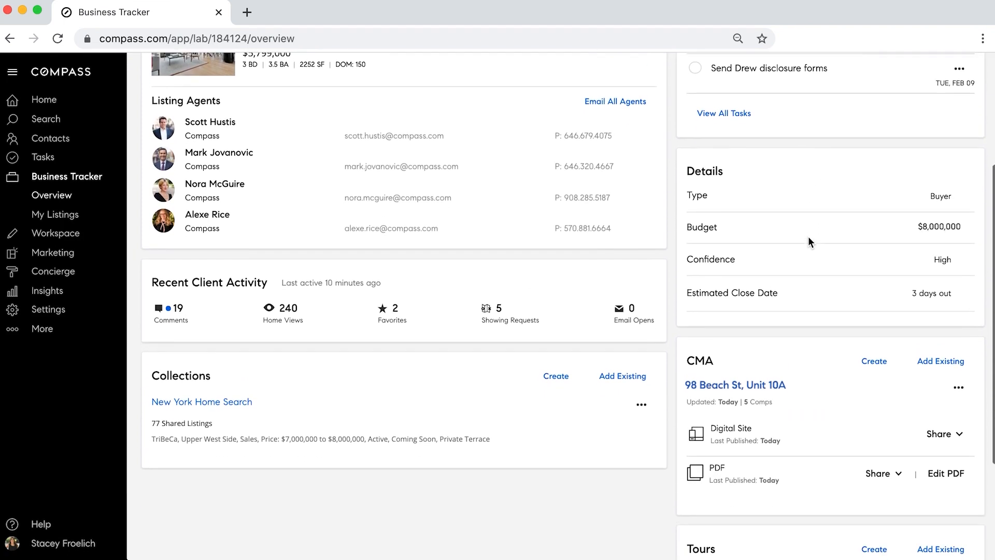
{"action": "scroll", "scroll_direction": "down", "scroll_amount": 3}
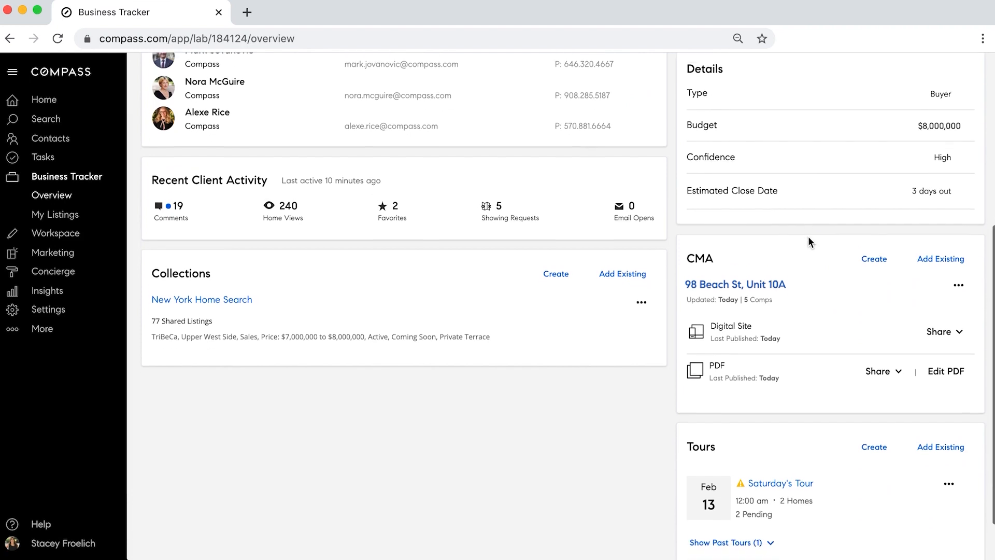
{"action": "scroll", "scroll_direction": "down", "scroll_amount": 3}
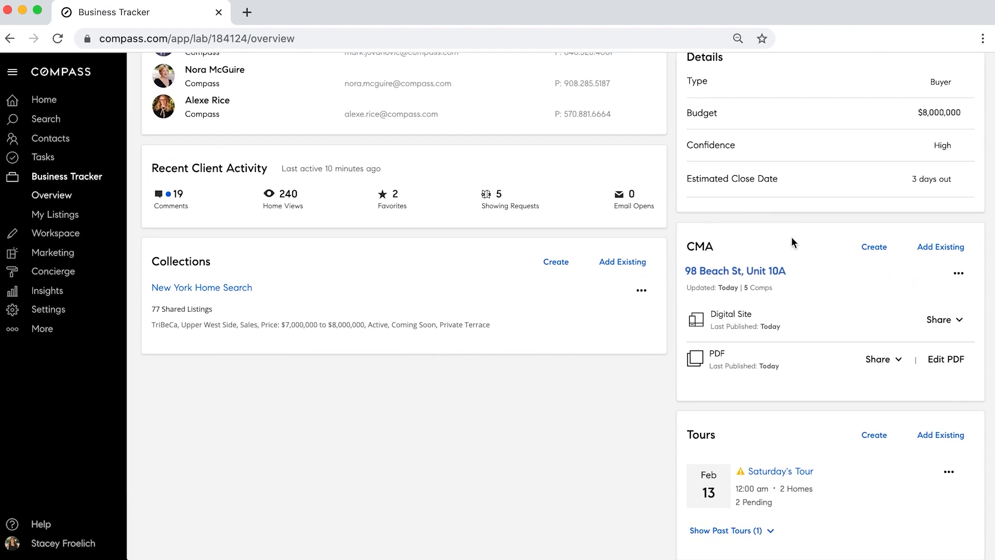
{"action": "mouse_move", "coordinate": [677, 413]}
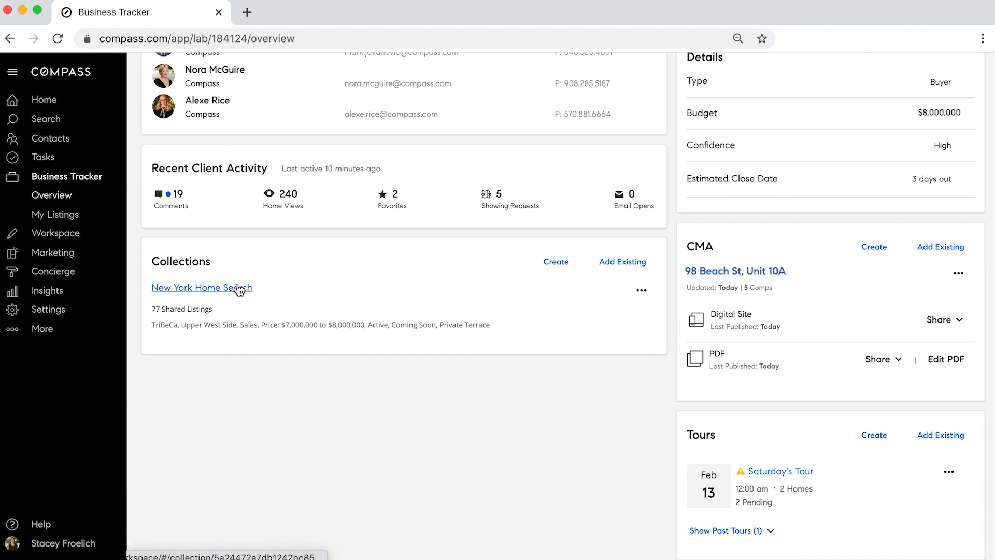
- View the New York Home Search collection with its 77 shared listings
{"action": "left_click", "coordinate": [202, 287]}
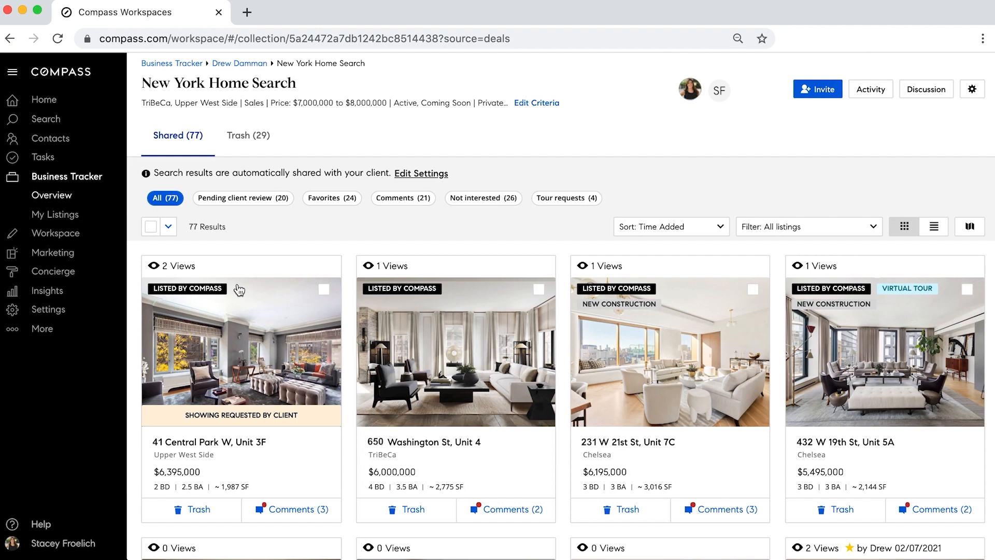
{"action": "left_click", "coordinate": [66, 176]}
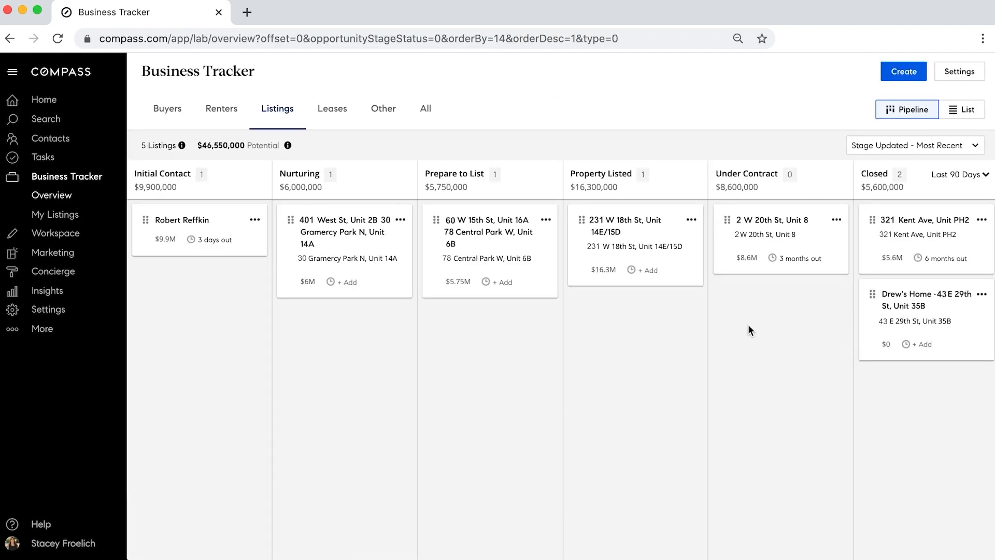
{"action": "left_click", "coordinate": [625, 226]}
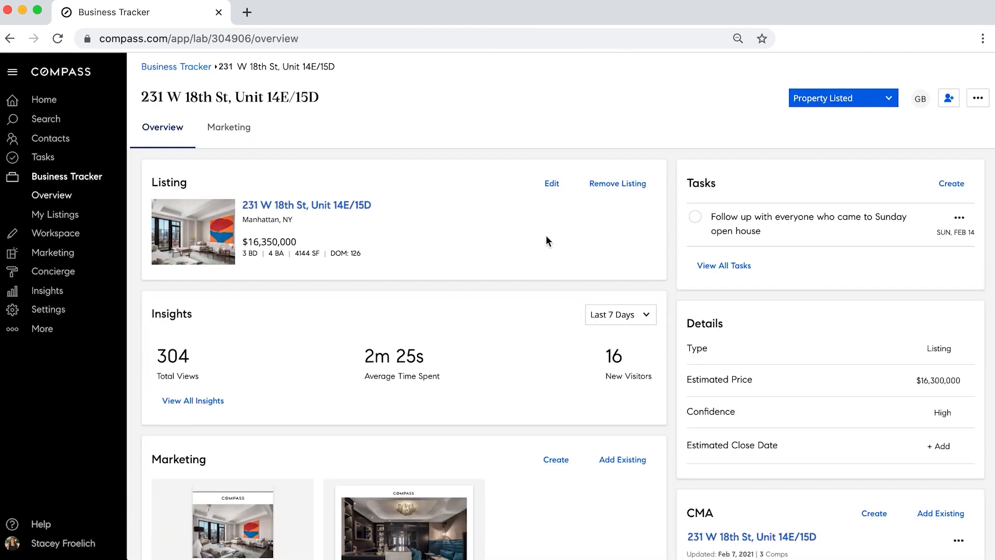
{"action": "scroll", "scroll_direction": "down", "scroll_amount": 3}
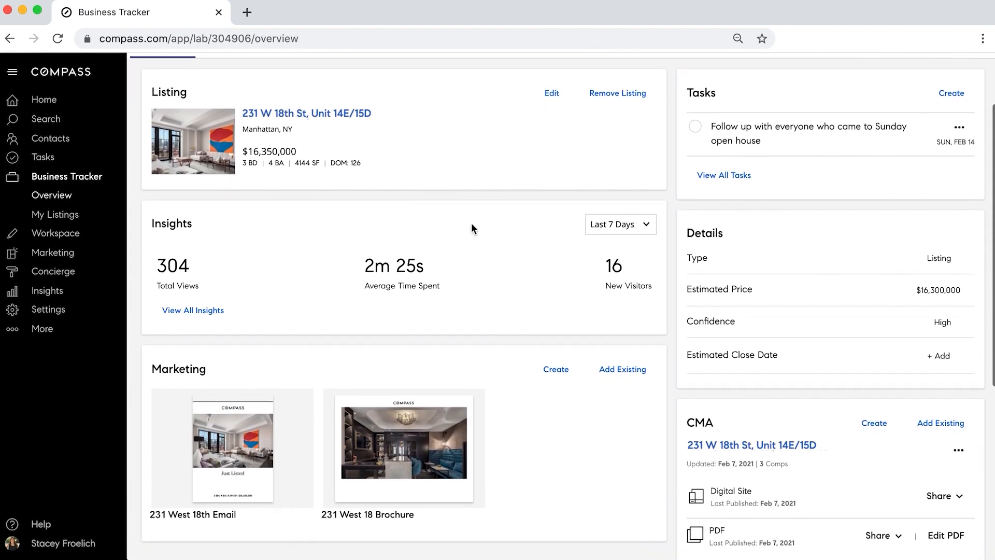
{"action": "mouse_move", "coordinate": [267, 254]}
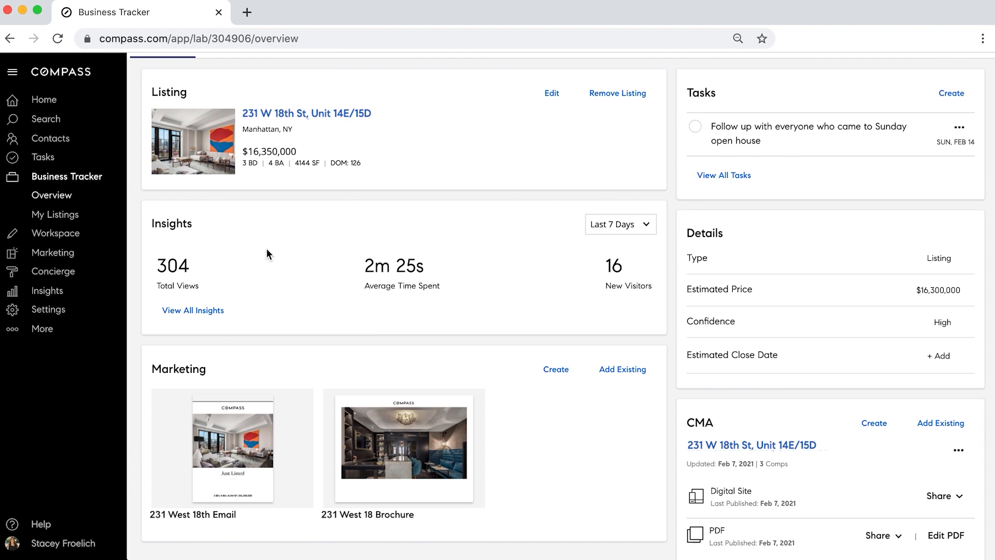
{"action": "scroll", "scroll_direction": "down", "scroll_amount": 3}
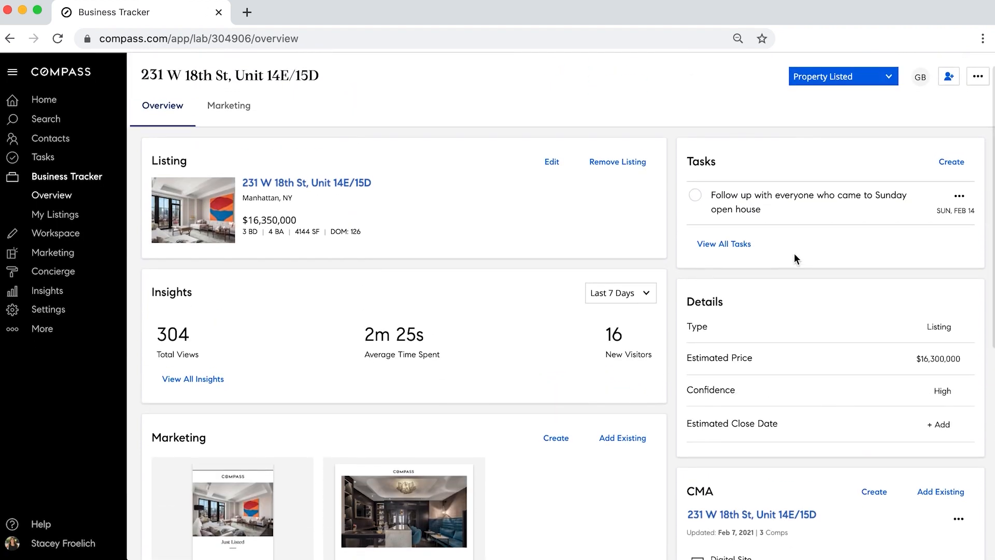
{"action": "scroll", "scroll_direction": "down", "scroll_amount": 3}
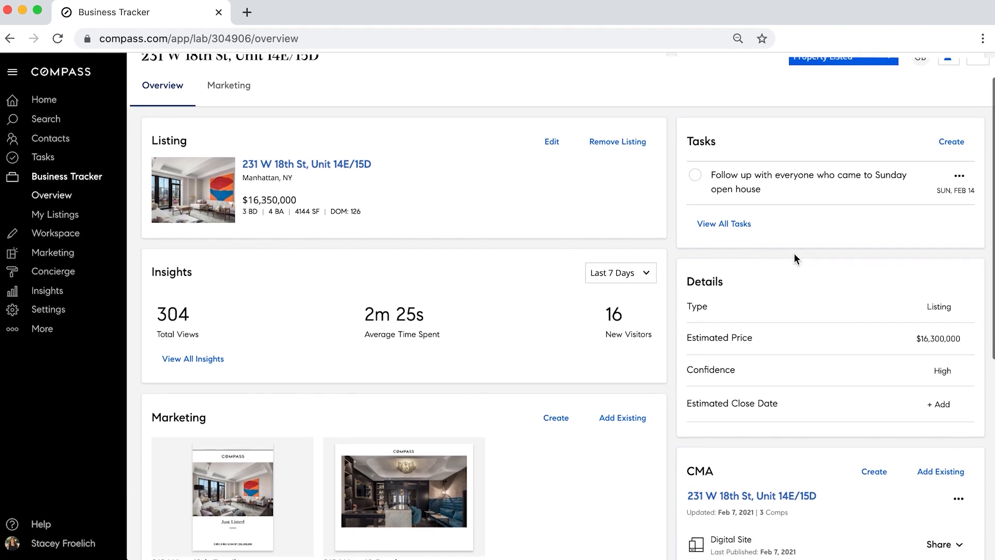
{"action": "scroll", "scroll_direction": "down", "scroll_amount": 3}
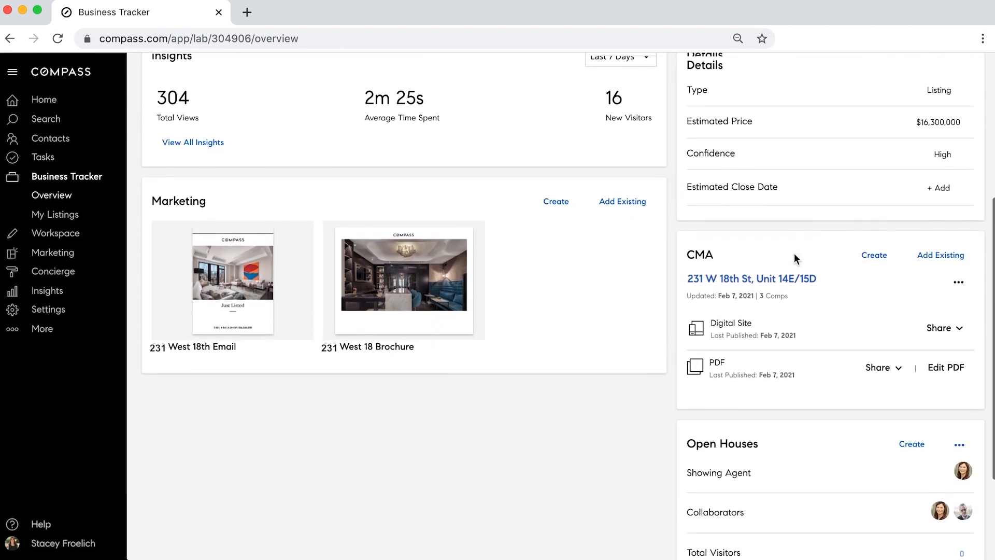
{"action": "scroll", "scroll_direction": "down", "scroll_amount": 3}
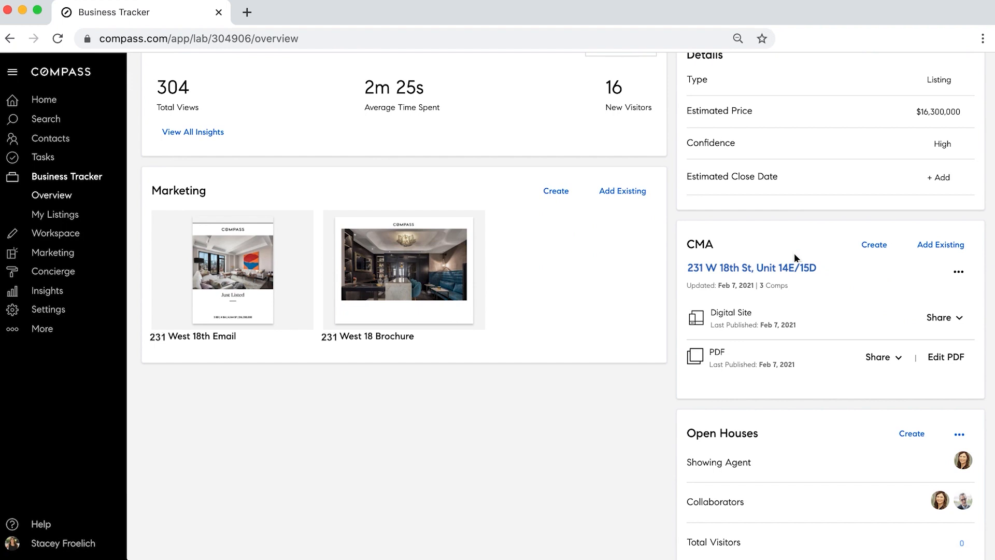
{"action": "scroll", "scroll_direction": "down", "scroll_amount": 3}
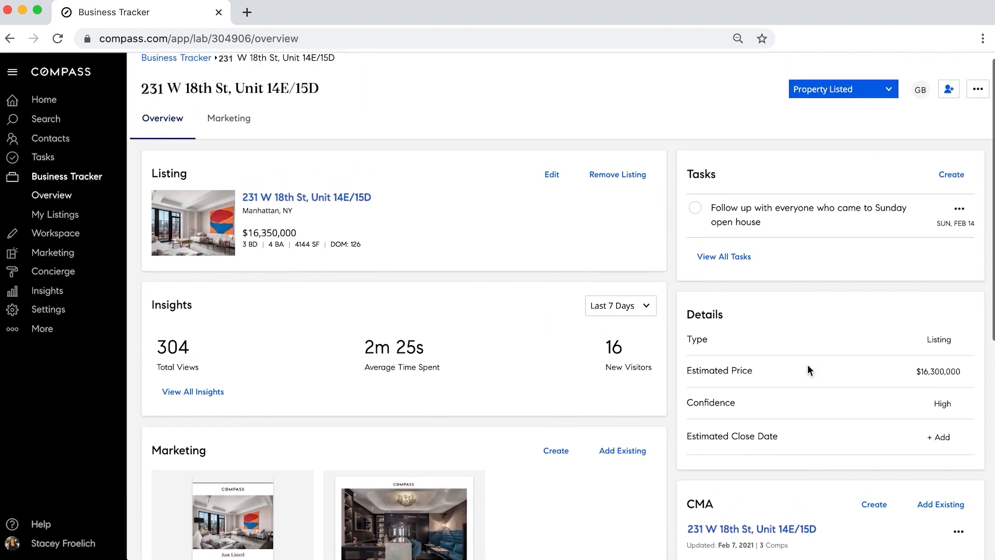
{"action": "scroll", "scroll_direction": "down", "scroll_amount": 3}
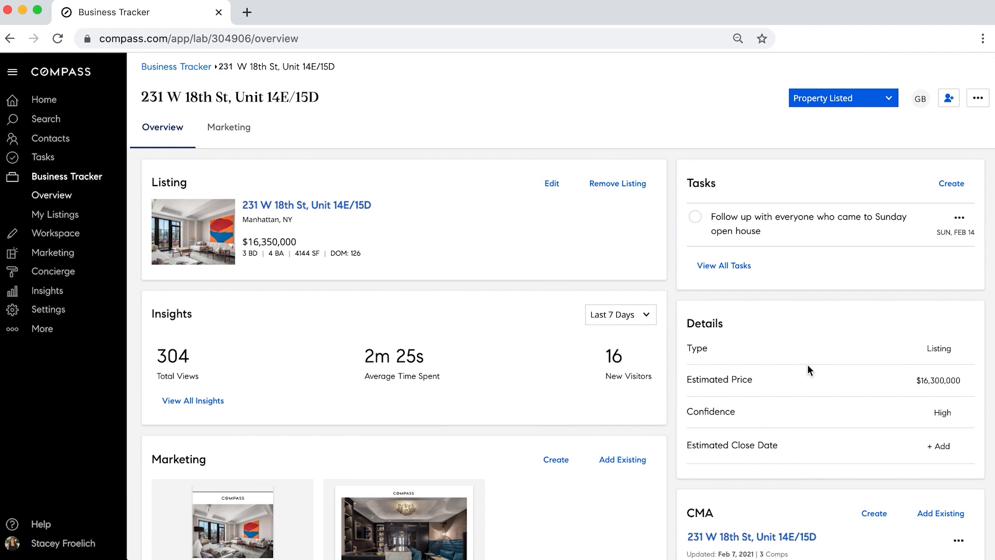